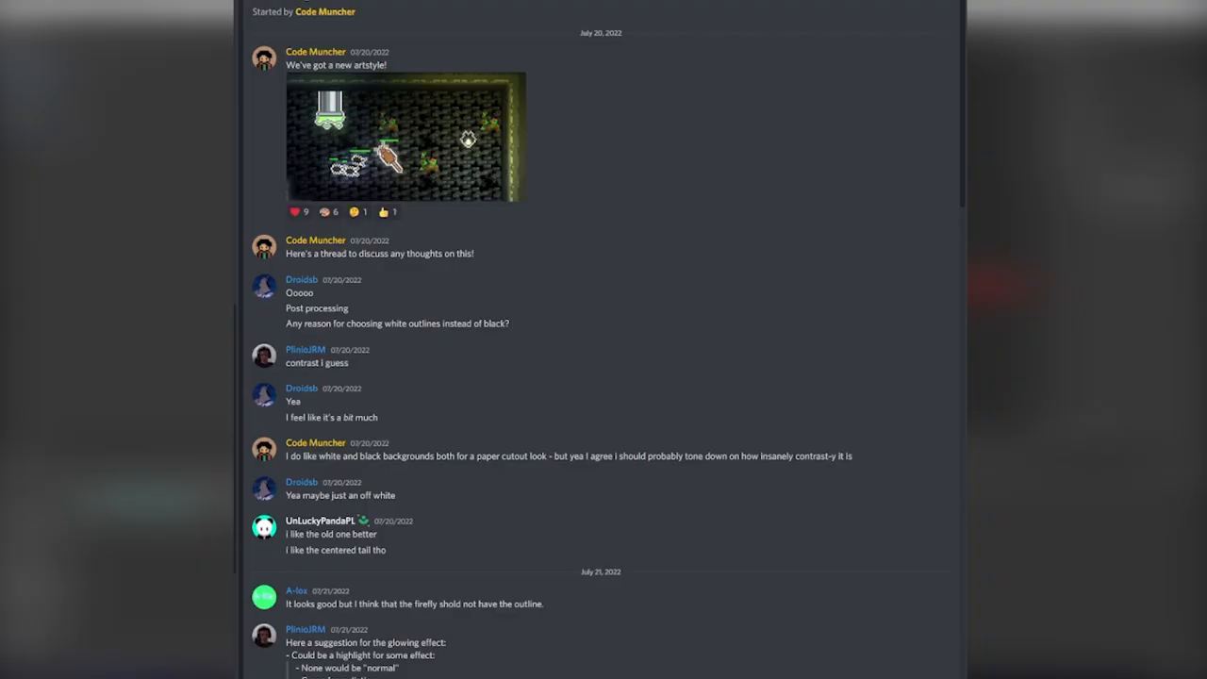
Start a new game from the Ratatoskr title screen into the dark firefly-lit level
scroll("down", 3)
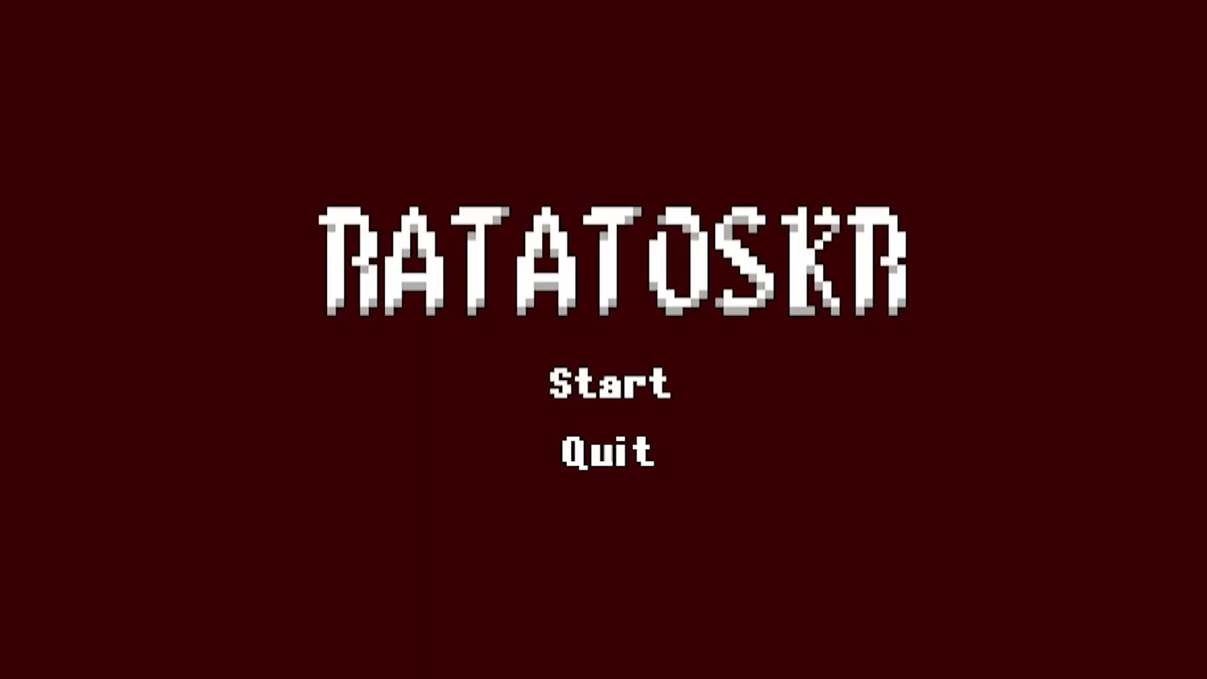
left_click(609, 383)
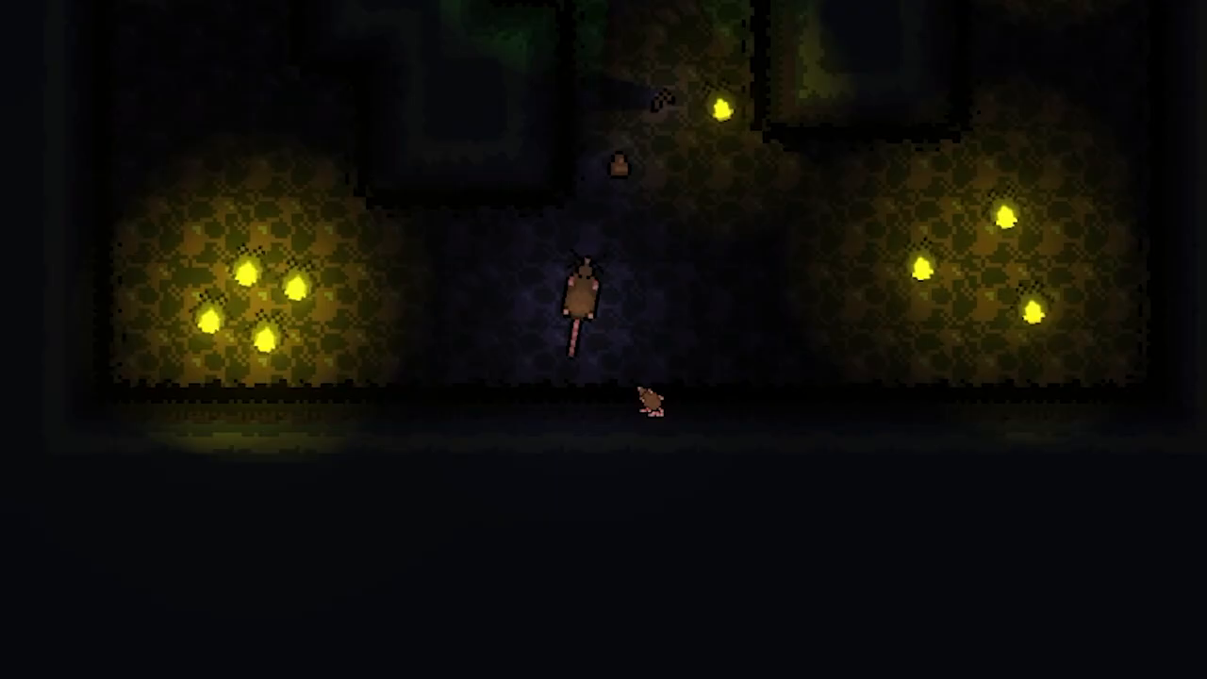